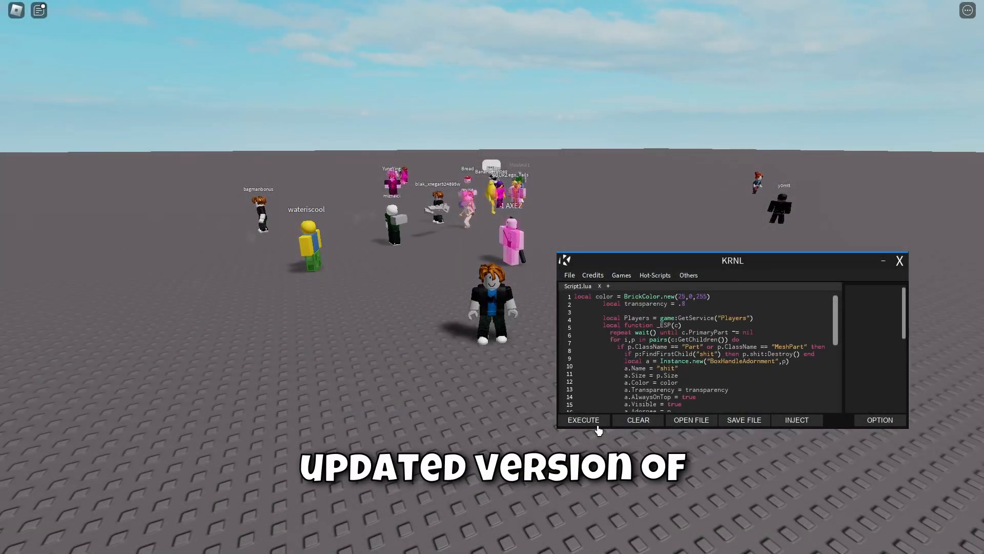
# Step: Execute the loaded ESP script in KRNL so other players get pink highlights
pyautogui.click(582, 420)
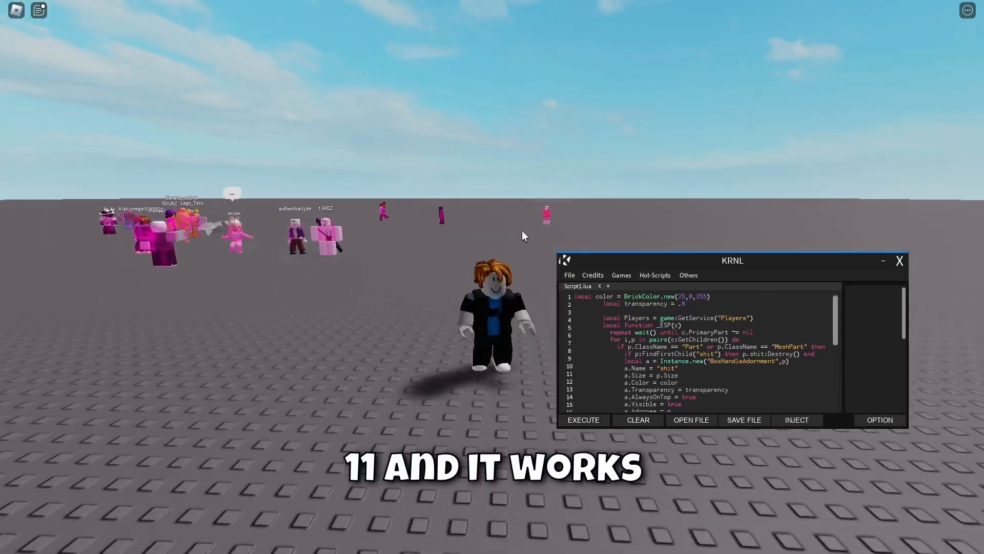
pyautogui.click(883, 260)
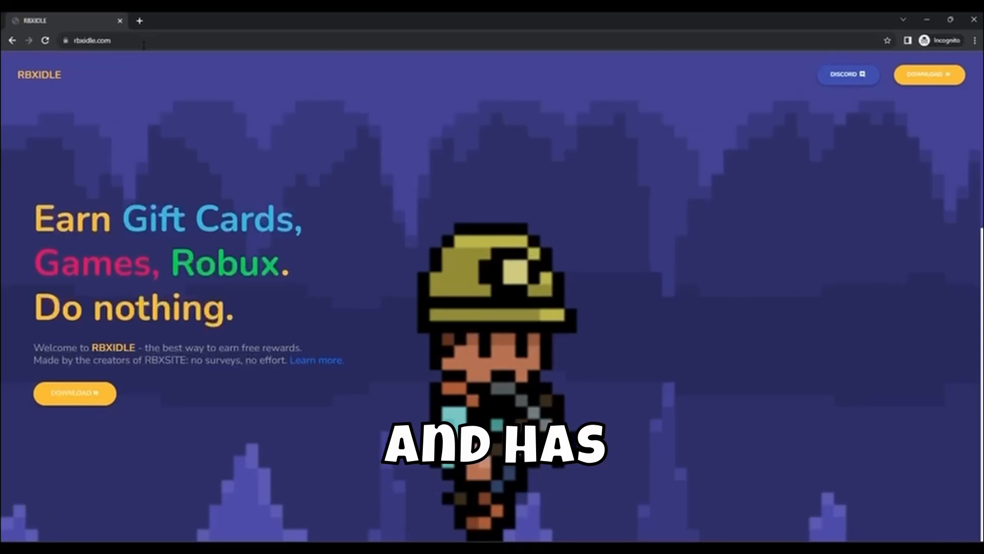
# Step: Download the RBXIDLE installer from rbxidle.com and finish setup to launch the app
pyautogui.click(74, 394)
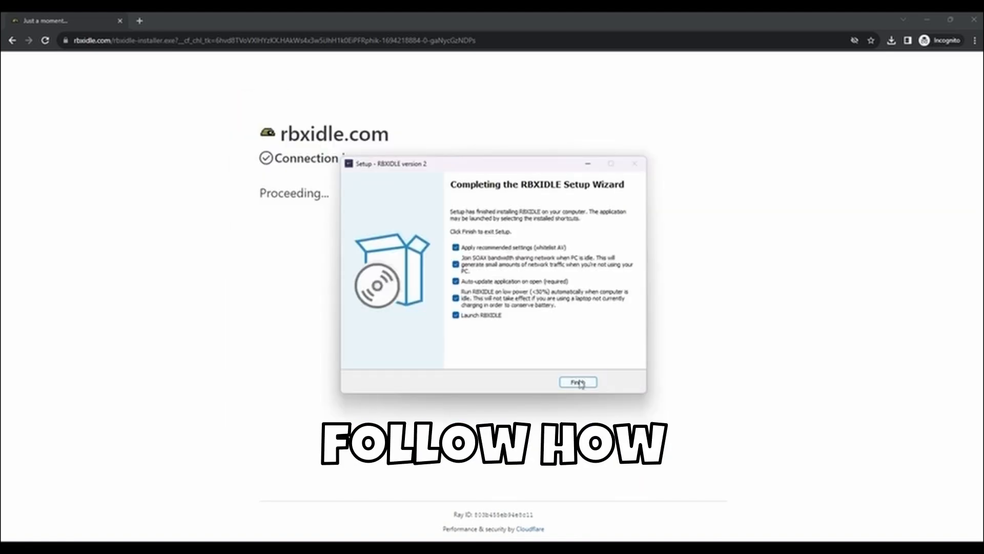
pyautogui.click(576, 382)
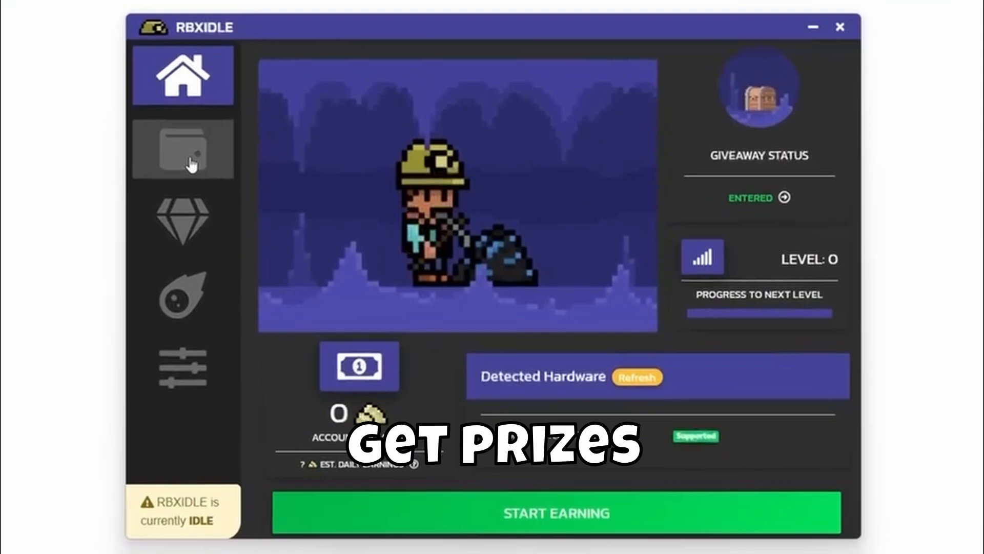
pyautogui.click(182, 148)
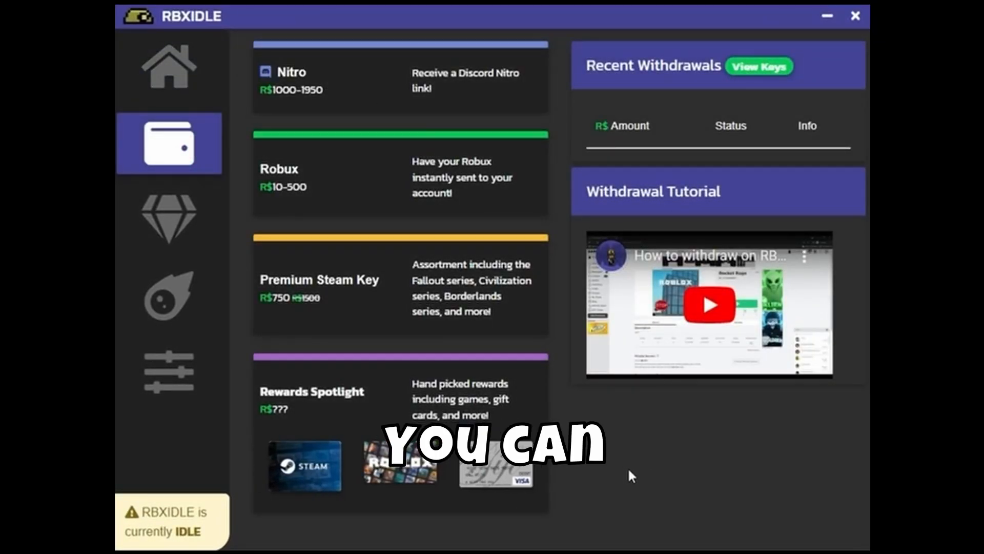
pyautogui.click(168, 219)
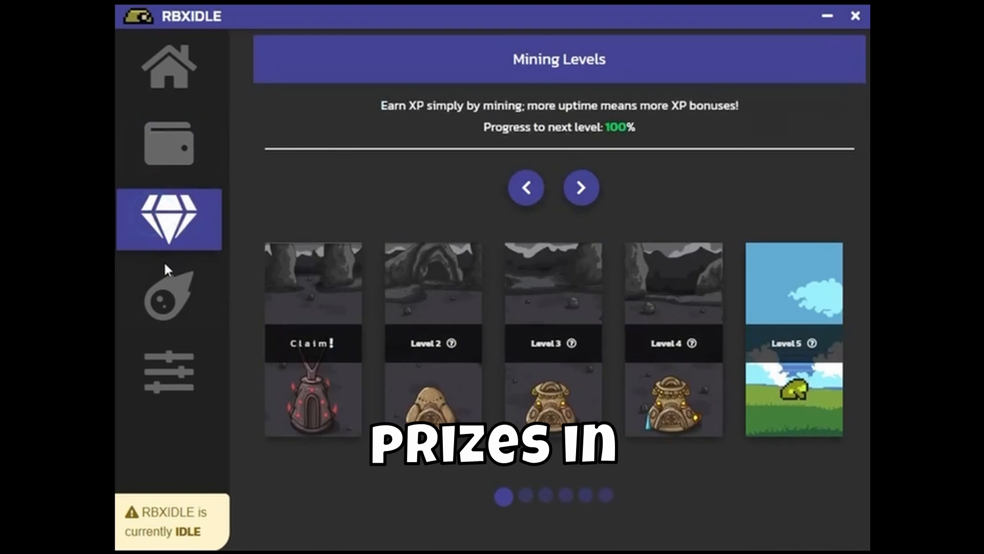
pyautogui.click(168, 296)
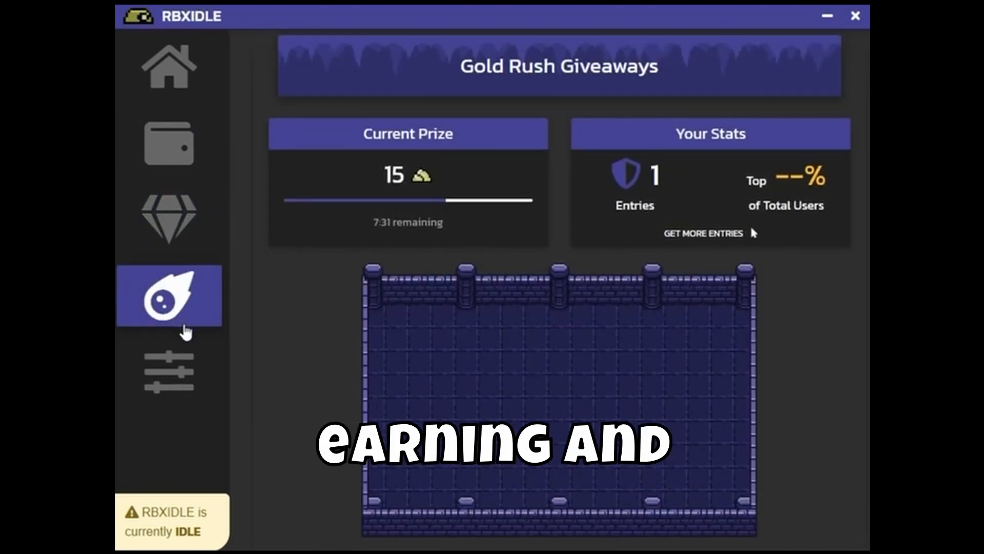
pyautogui.click(168, 67)
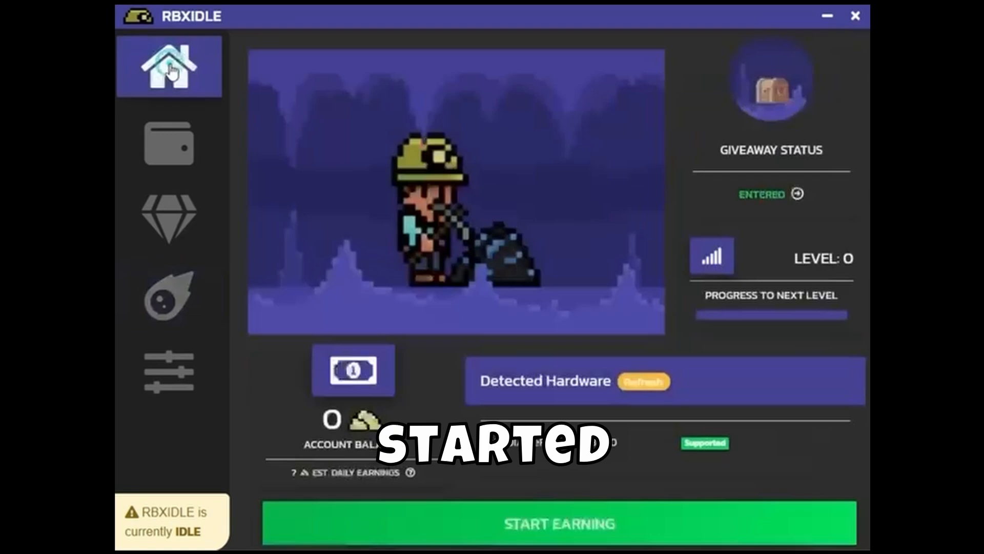
pyautogui.click(558, 522)
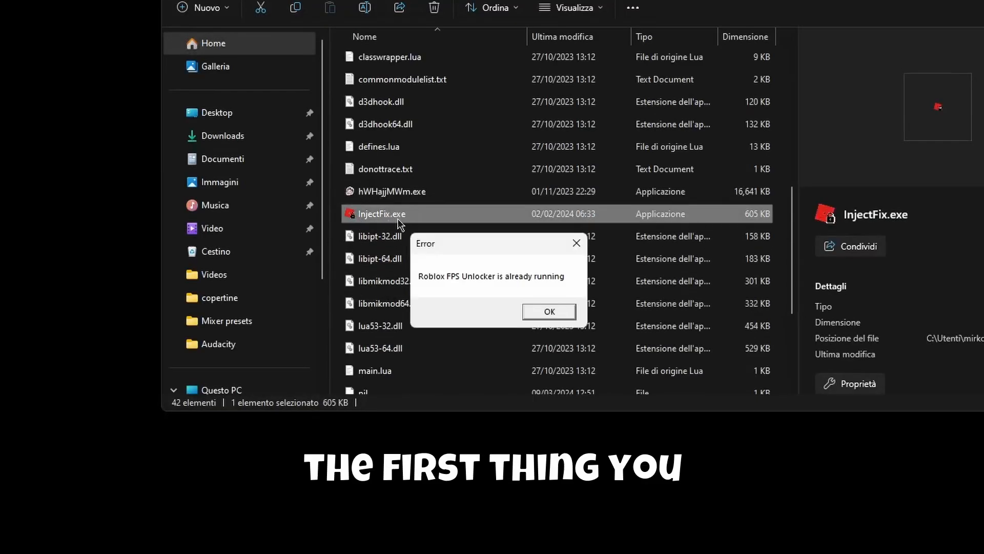
# Step: Dismiss the 'Roblox FPS Unlocker is already running' error after launching InjectFix.exe
pyautogui.click(549, 311)
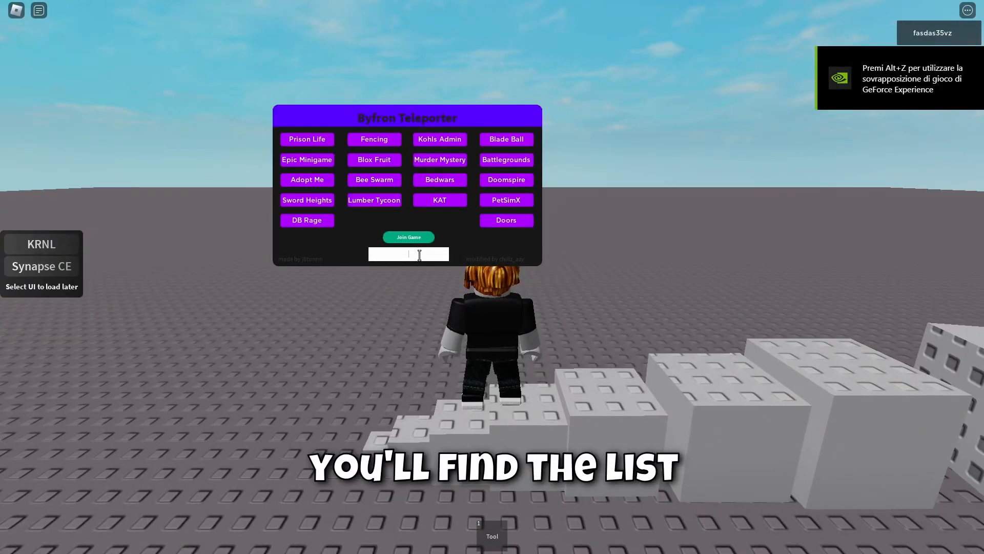
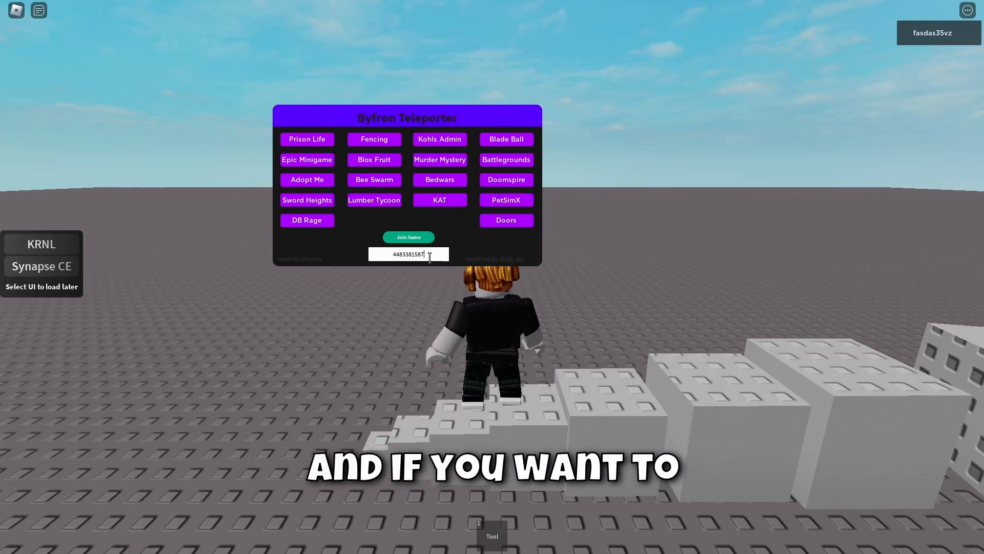
pyautogui.click(334, 540)
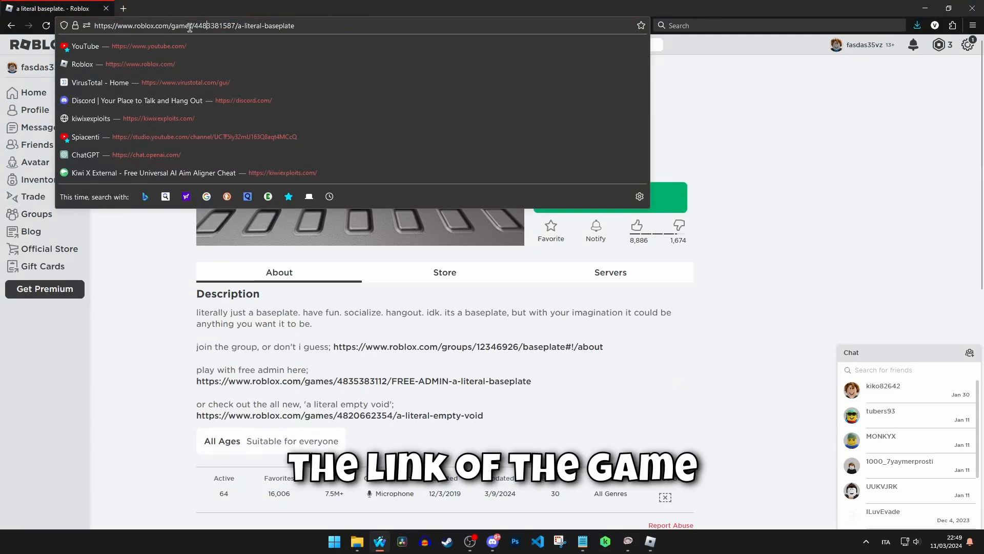
pyautogui.doubleClick(215, 25)
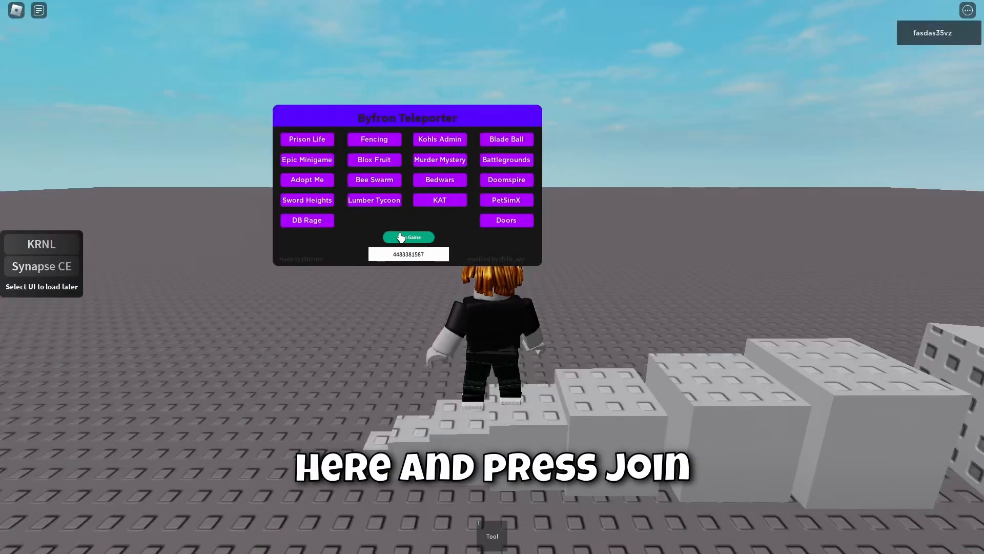
pyautogui.click(407, 237)
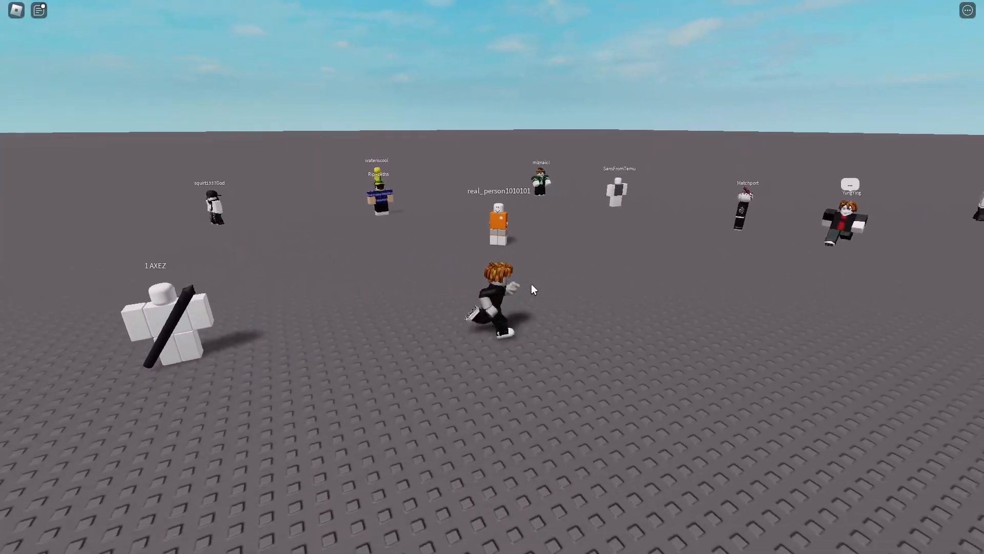
# Step: Attach Blindness to RobloxPlayerBeta.exe and inject the executor via Manti Injector
pyautogui.click(627, 542)
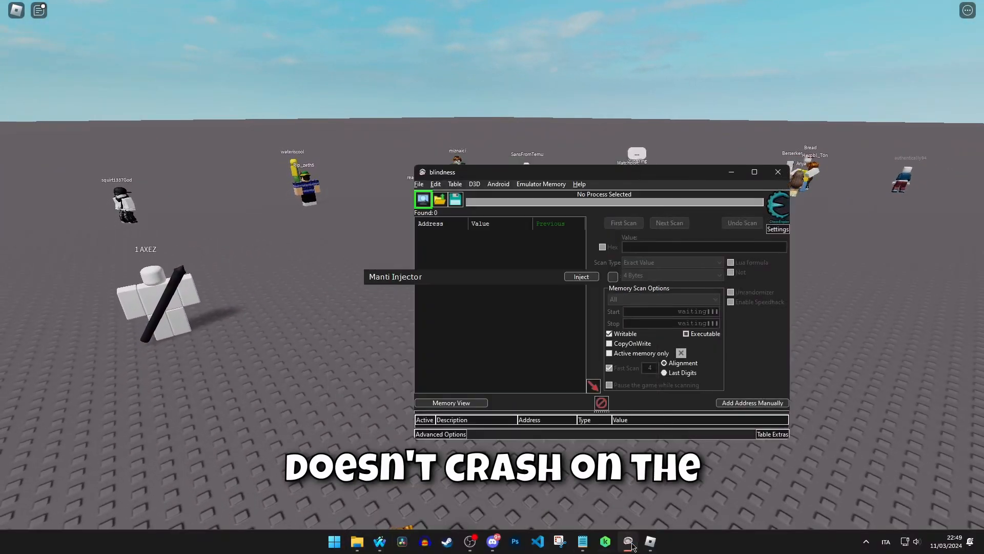
pyautogui.click(423, 199)
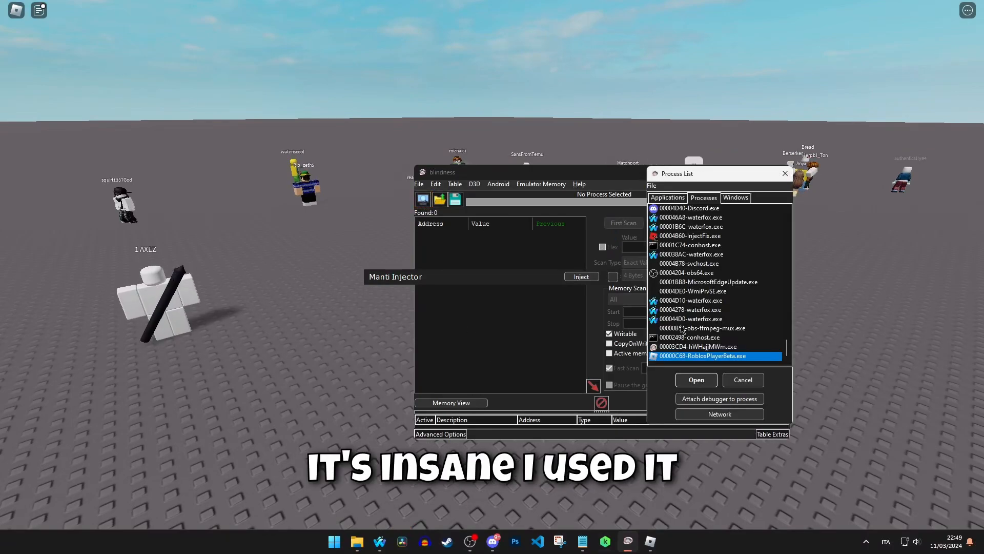
pyautogui.click(695, 379)
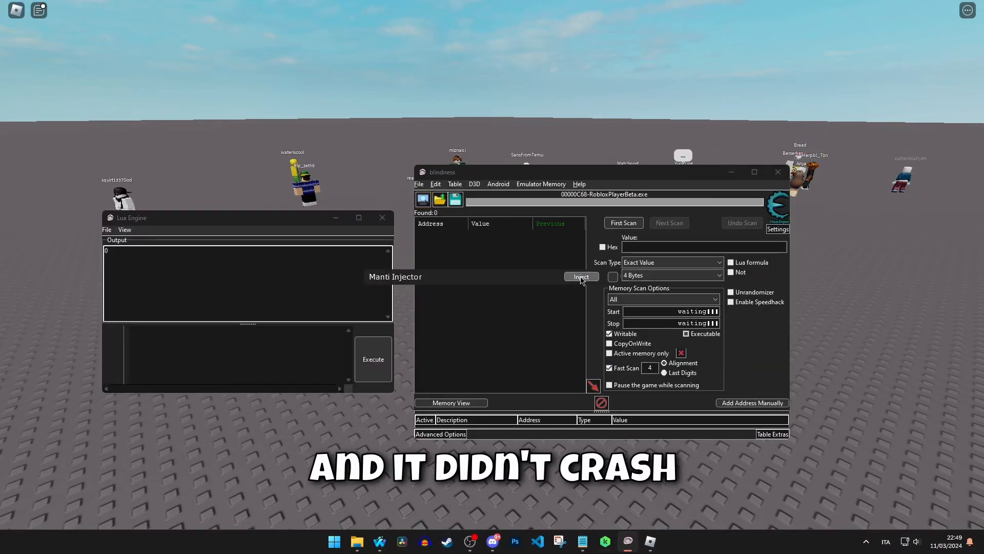
pyautogui.click(423, 200)
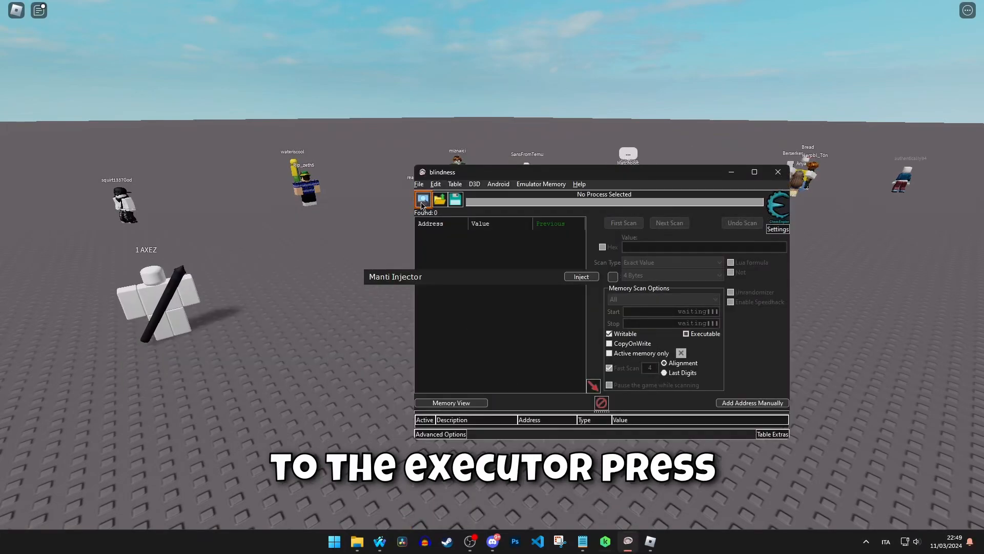
pyautogui.click(423, 199)
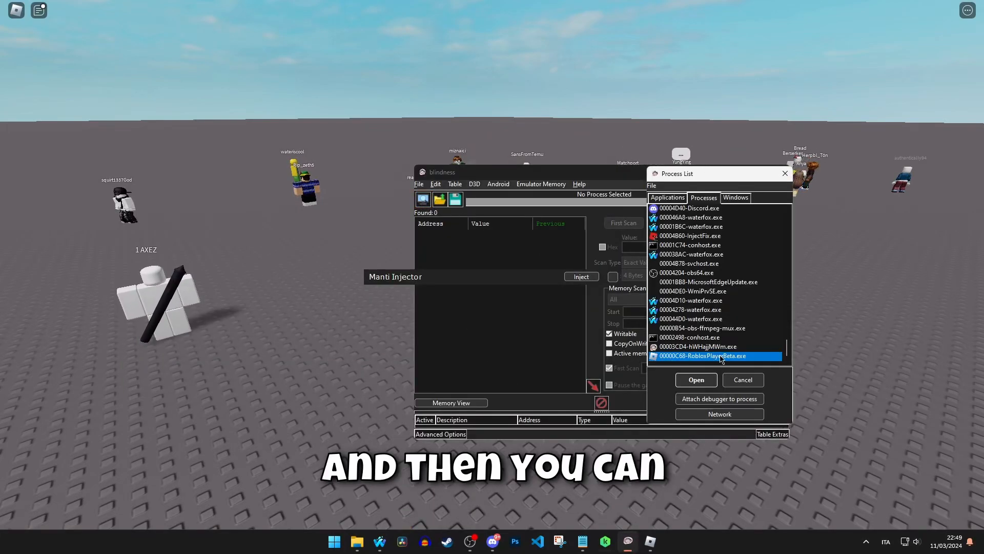
pyautogui.click(696, 380)
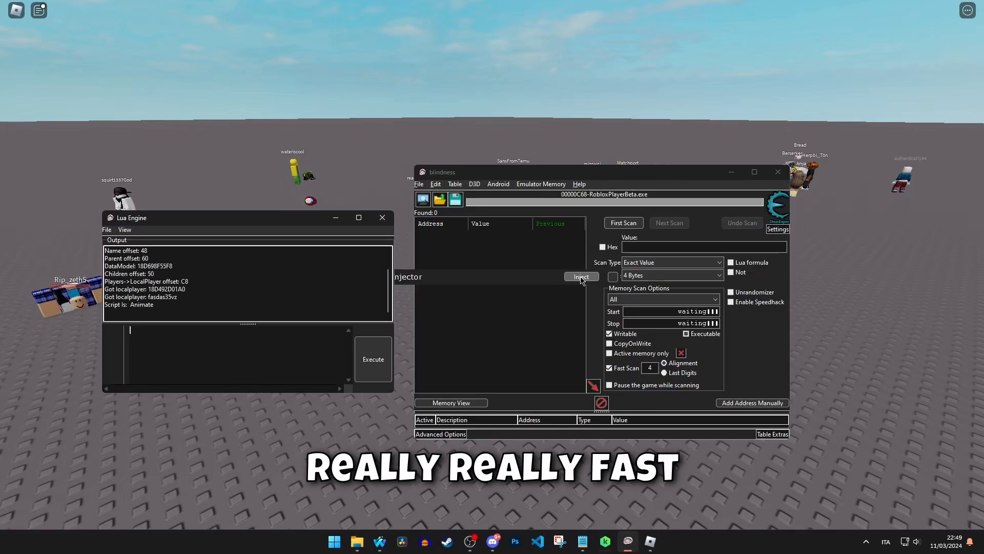
pyautogui.click(580, 277)
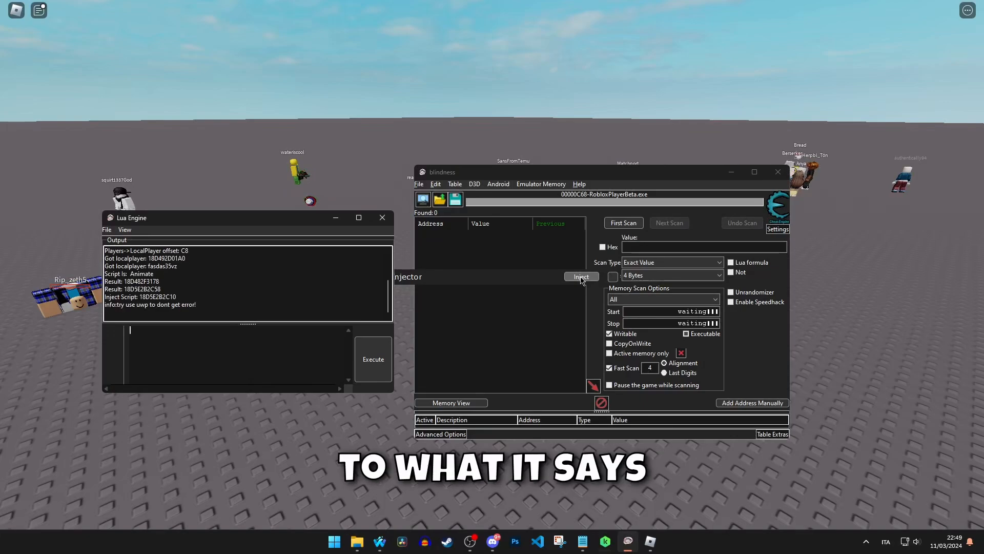
pyautogui.click(581, 277)
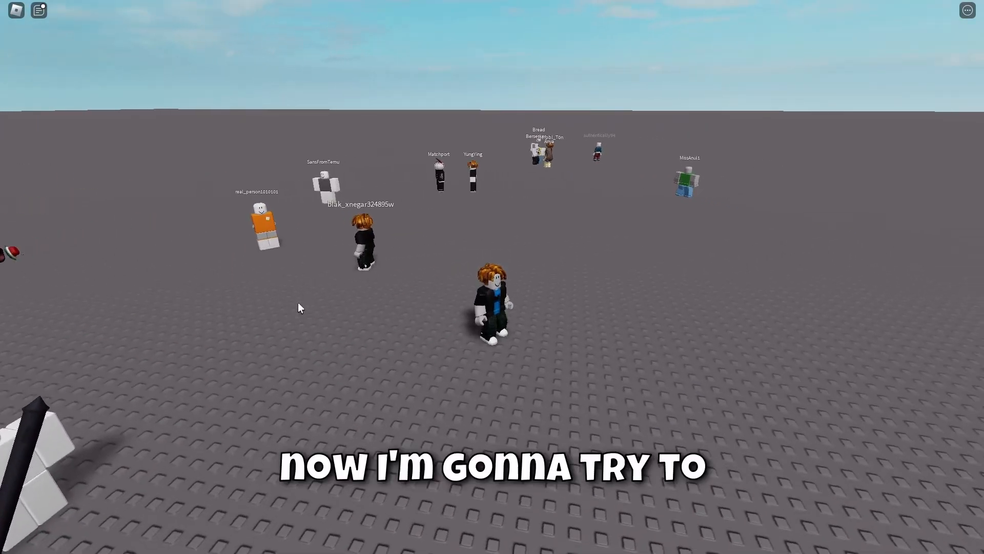
# Step: Run the ESP script from KRNL, loading pink player highlights, Dex Explorer and Infinite Yield
pyautogui.press('Escape')
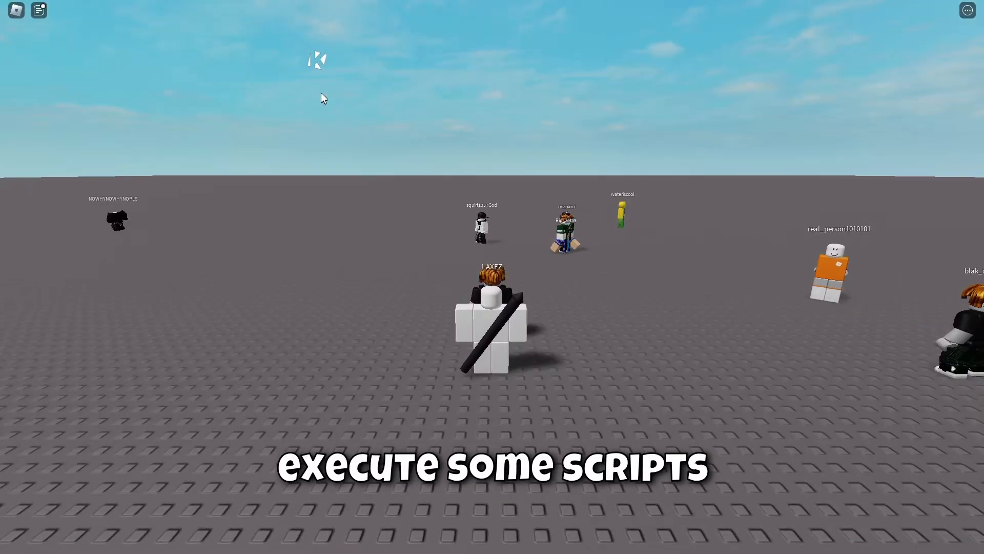
pyautogui.click(317, 60)
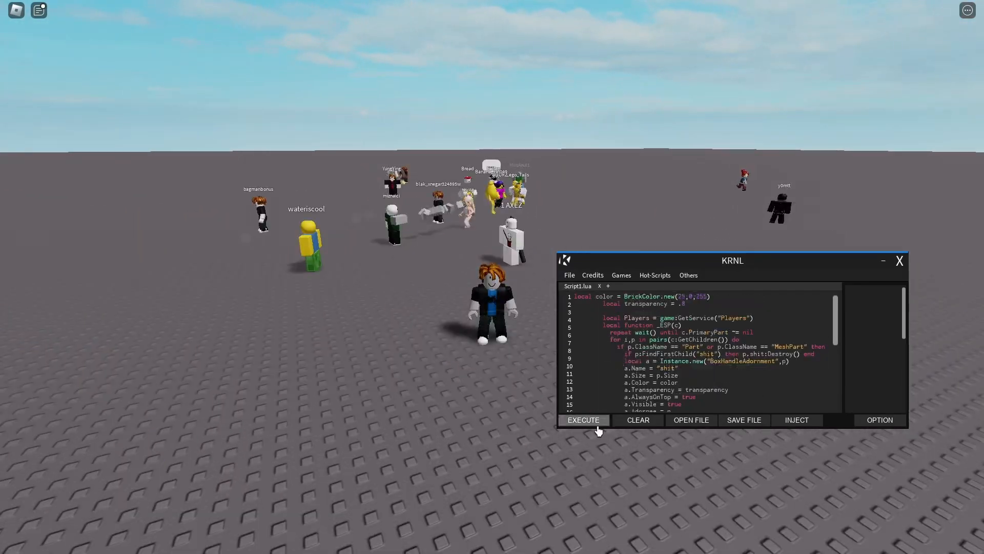
pyautogui.click(582, 420)
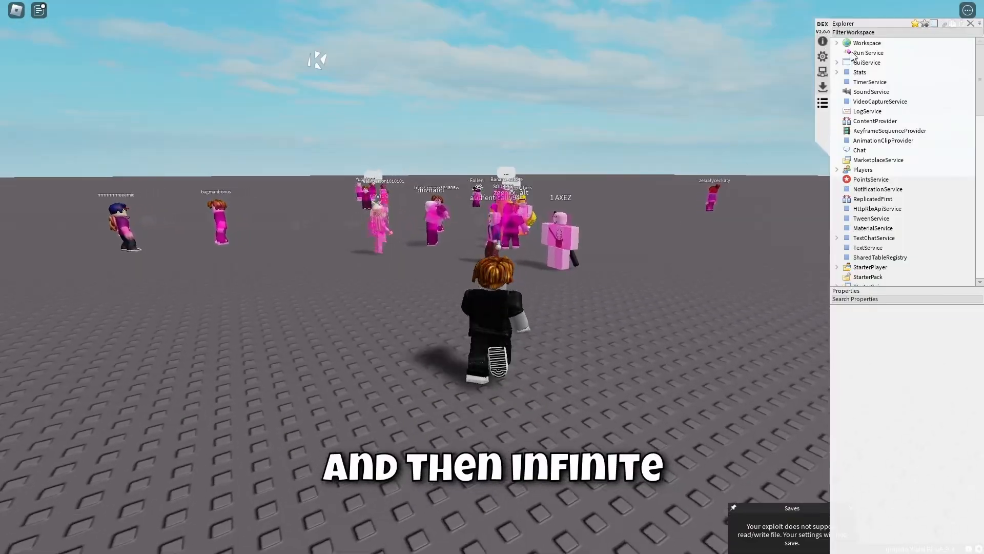
pyautogui.click(971, 23)
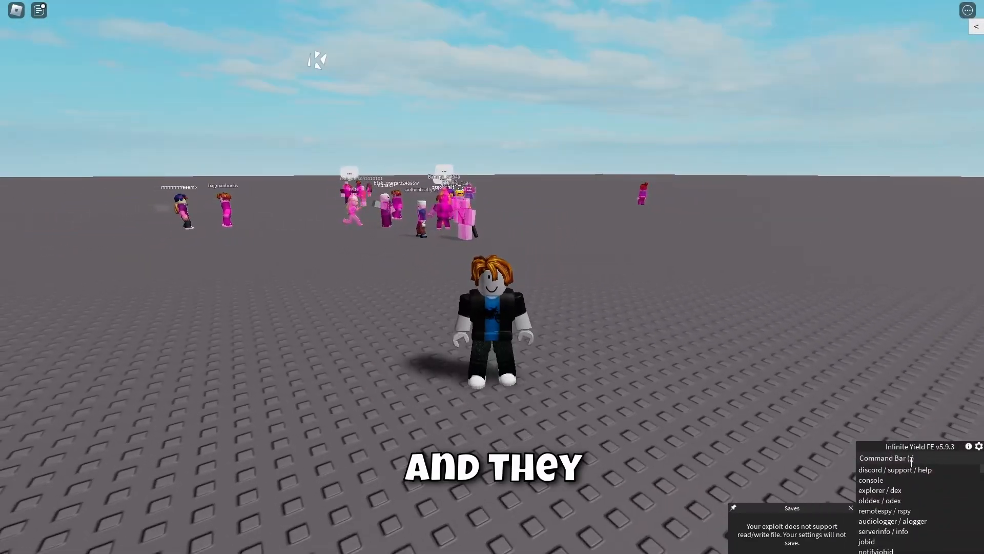